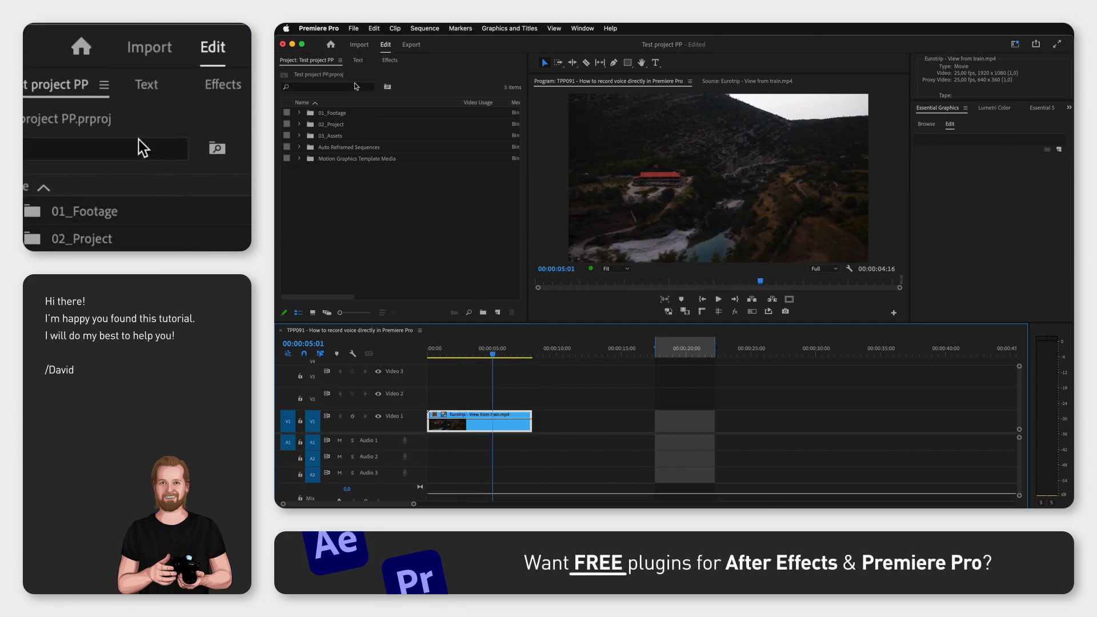
Enable 'Mute input during timeline recording' in Premiere Pro's Audio preferences
left_click(319, 28)
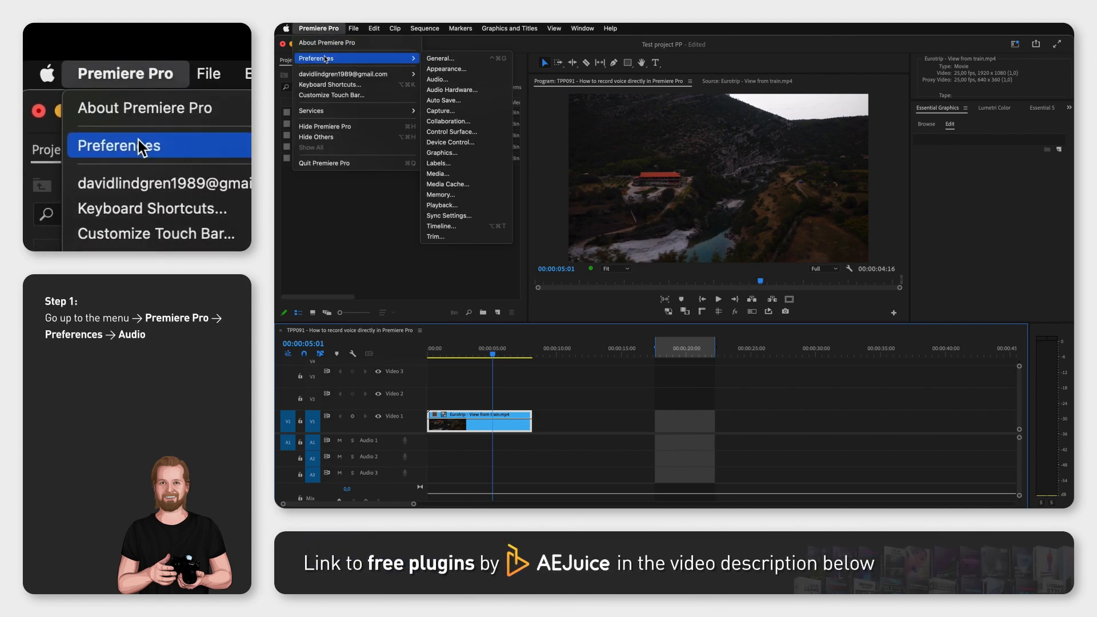
left_click(437, 79)
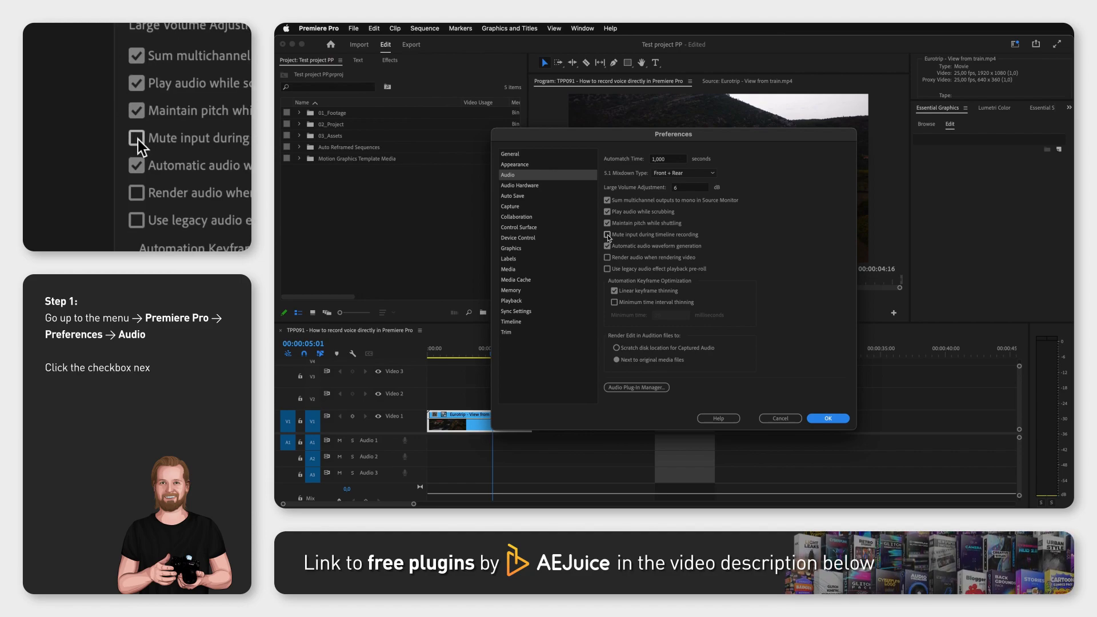
left_click(607, 235)
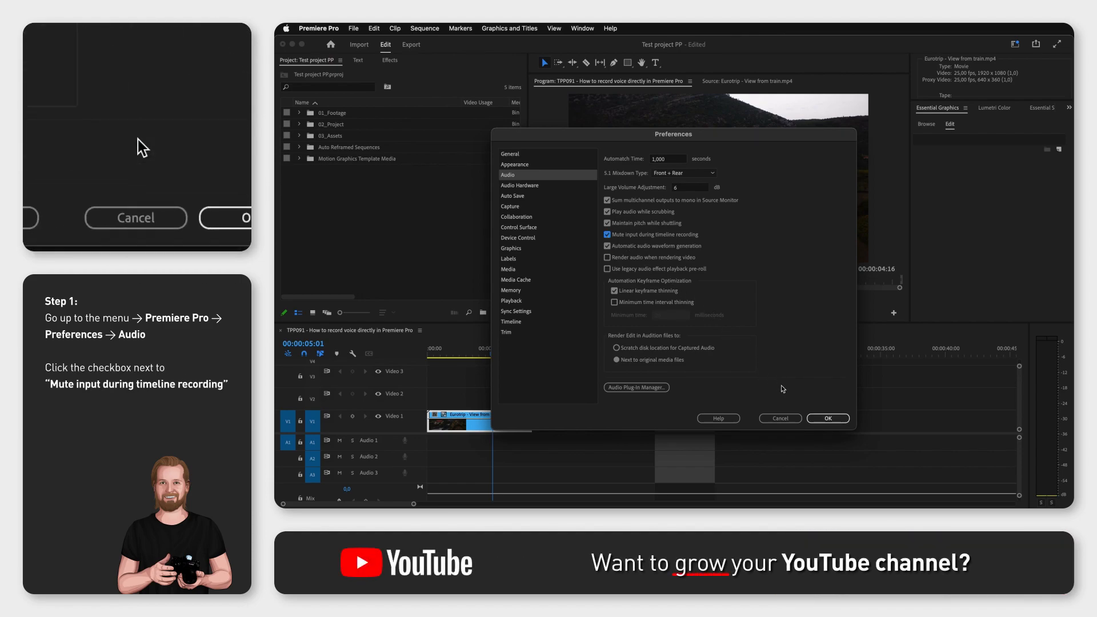
Confirm the Preferences dialog with OK to keep the mute-input setting
left_click(827, 418)
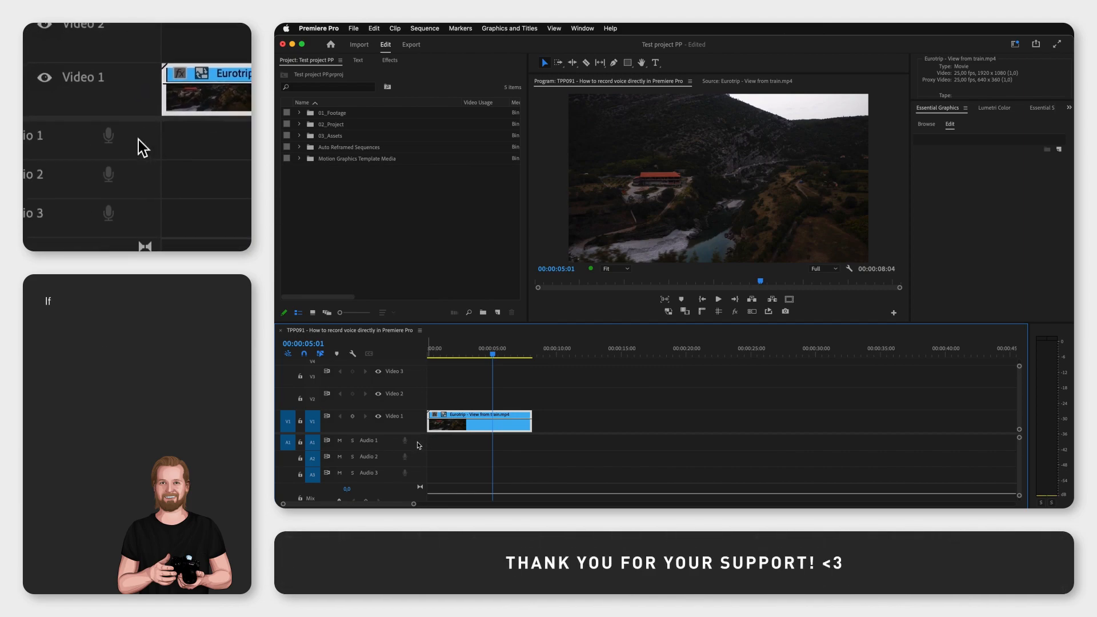
Open Voice-Over Record Settings from the Audio 1 track header's context menu
right_click(367, 449)
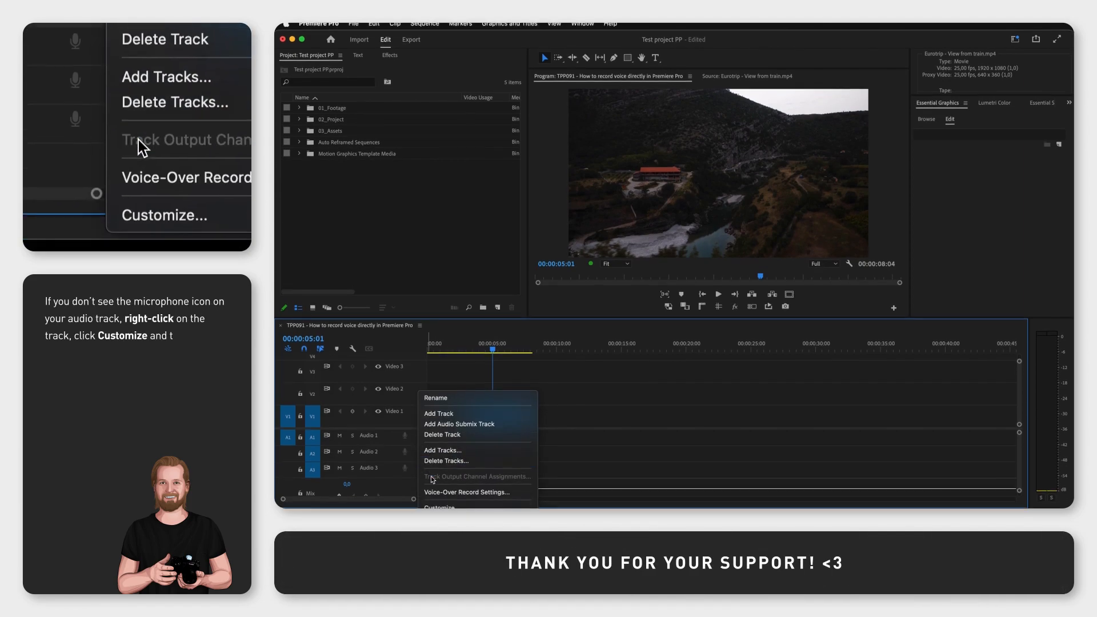
left_click(438, 507)
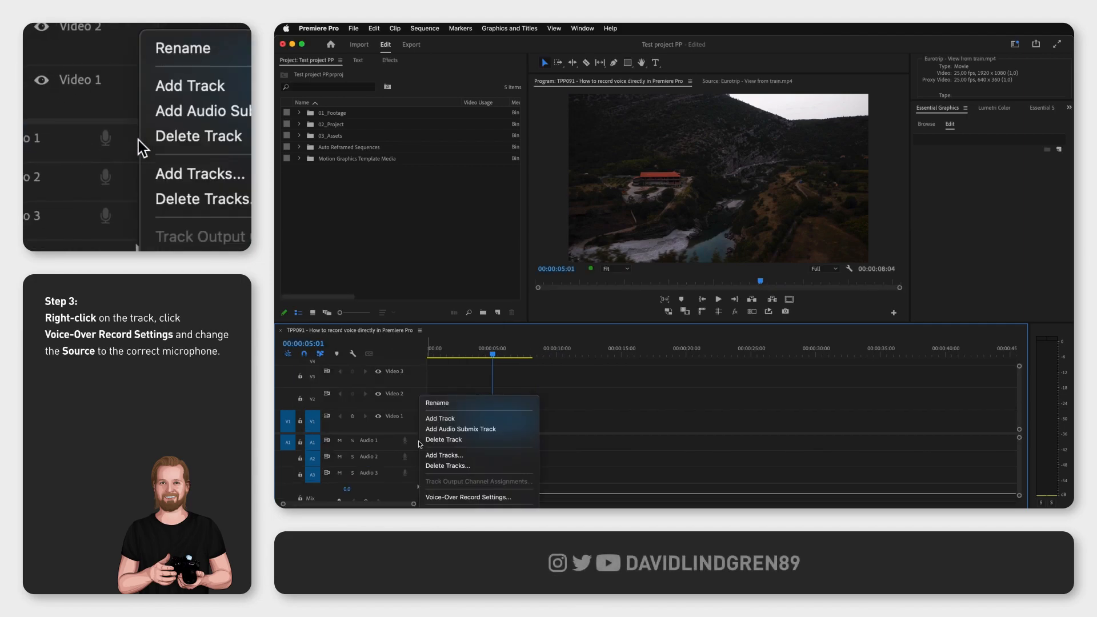
left_click(467, 498)
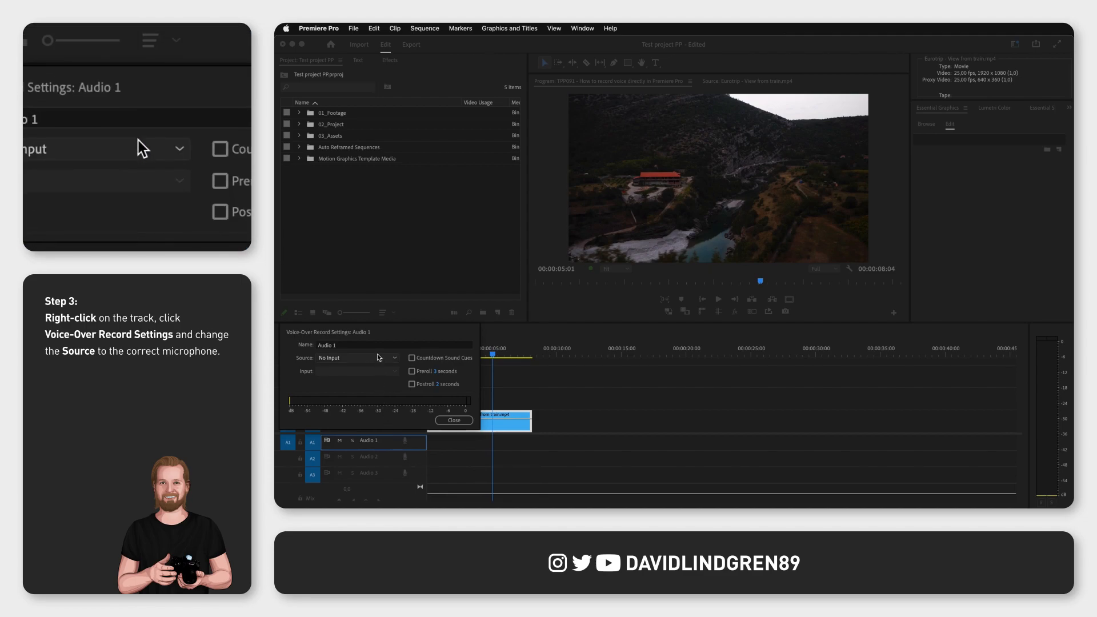
Set the voice-over source to HyperX SoloCast, then start recording on Audio 1
left_click(395, 358)
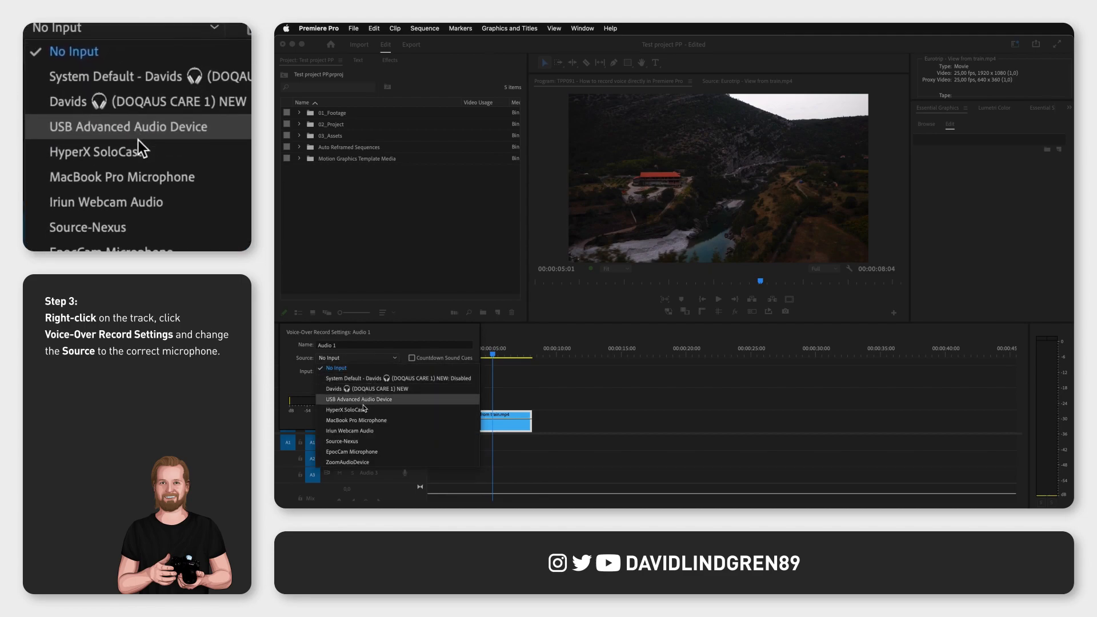
left_click(345, 409)
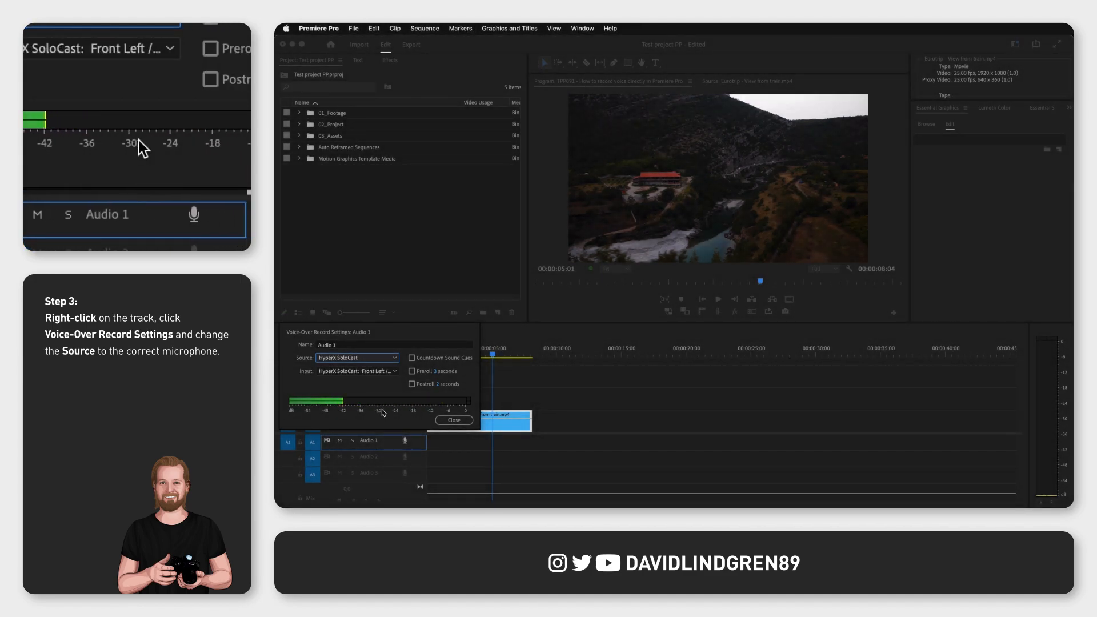
left_click(454, 420)
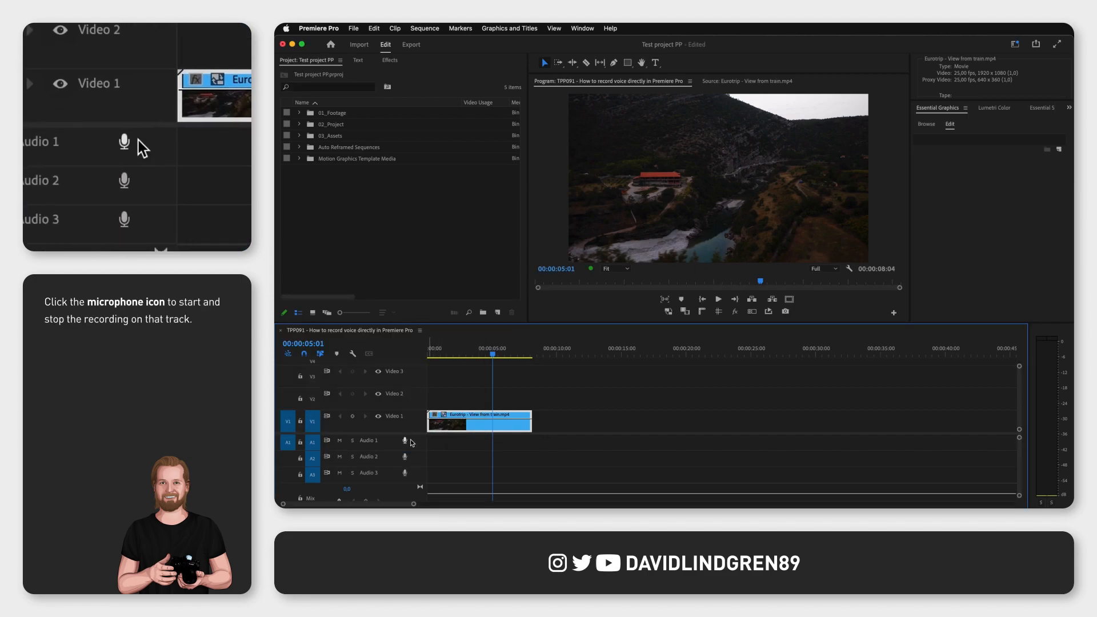
left_click(405, 440)
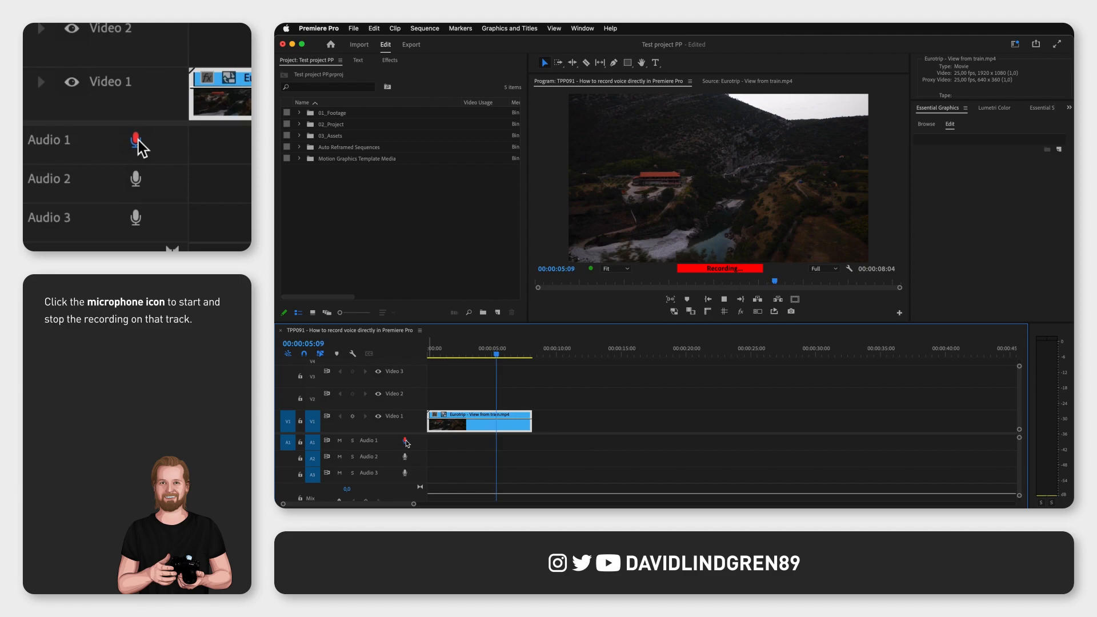